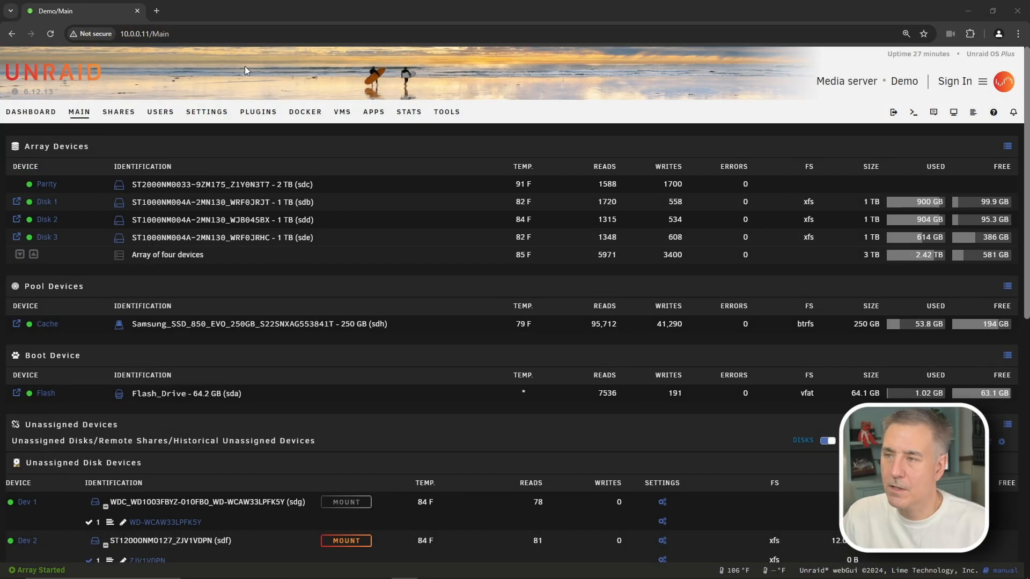
{"action": "mouse_move", "coordinate": [374, 112]}
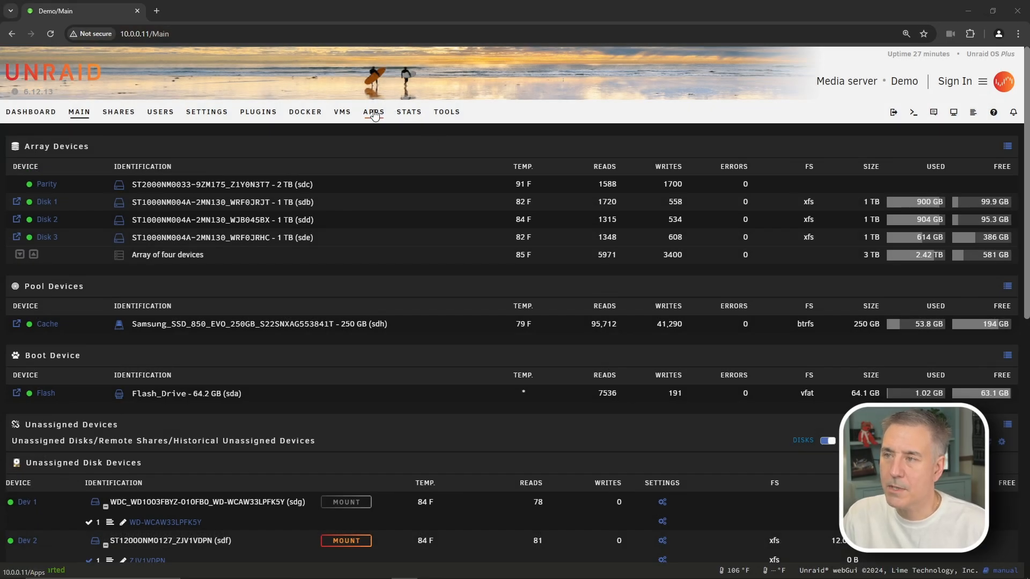
- Search the Unraid Apps catalogue for 'flaresolverr' to list binhex-flaresolverr and the official app
{"action": "left_click", "coordinate": [373, 112]}
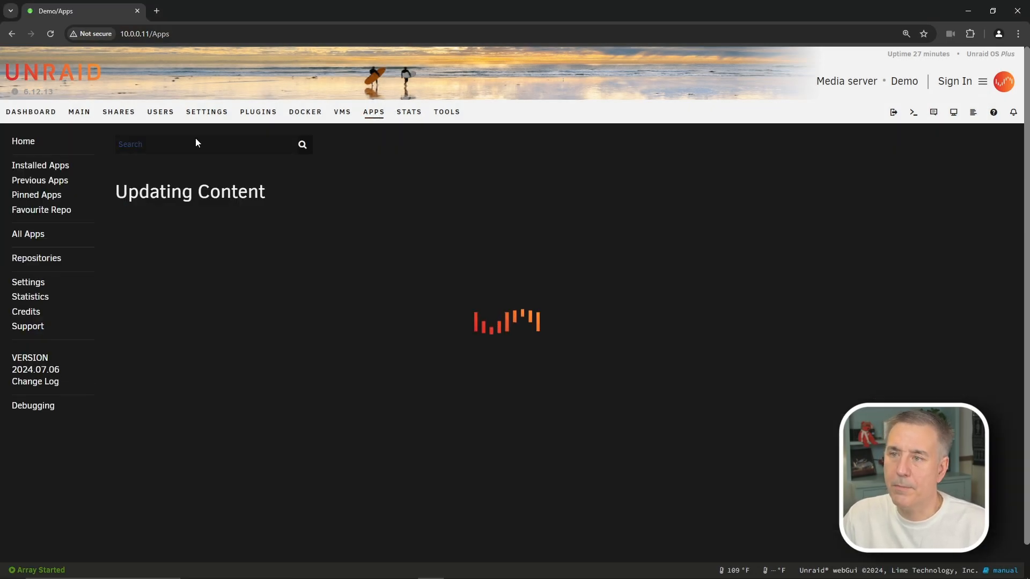
{"action": "mouse_move", "coordinate": [182, 154]}
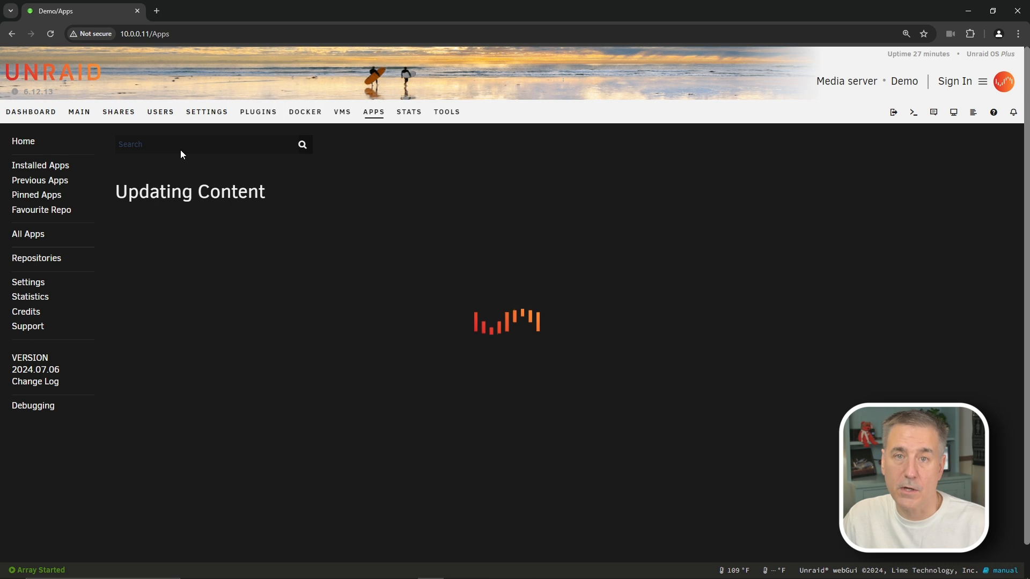
{"action": "type", "text": "flaresolverr"}
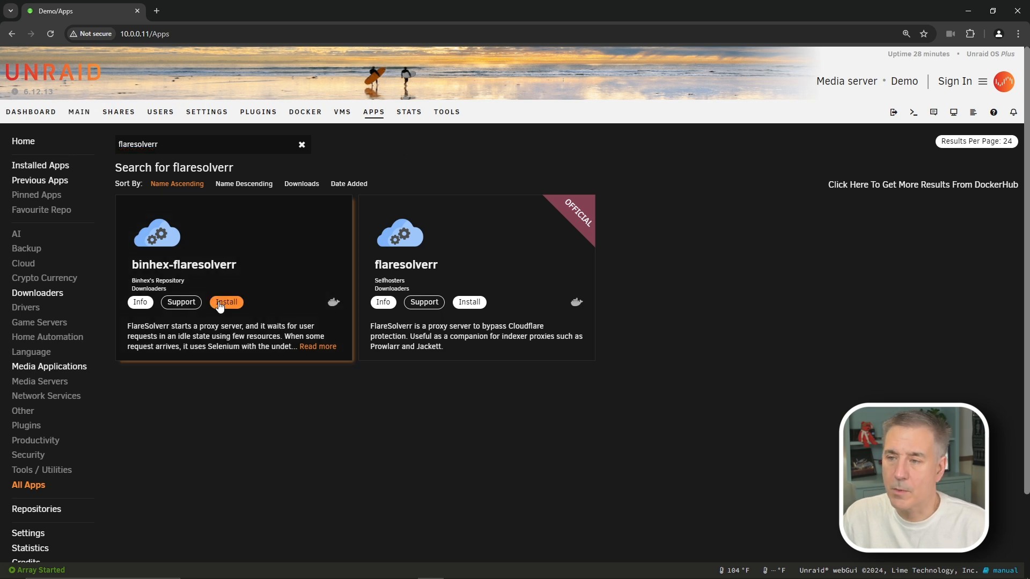
- Open the binhex-flaresolverr install template and verify port 8191 isn't among other containers' allocations
{"action": "left_click", "coordinate": [226, 302]}
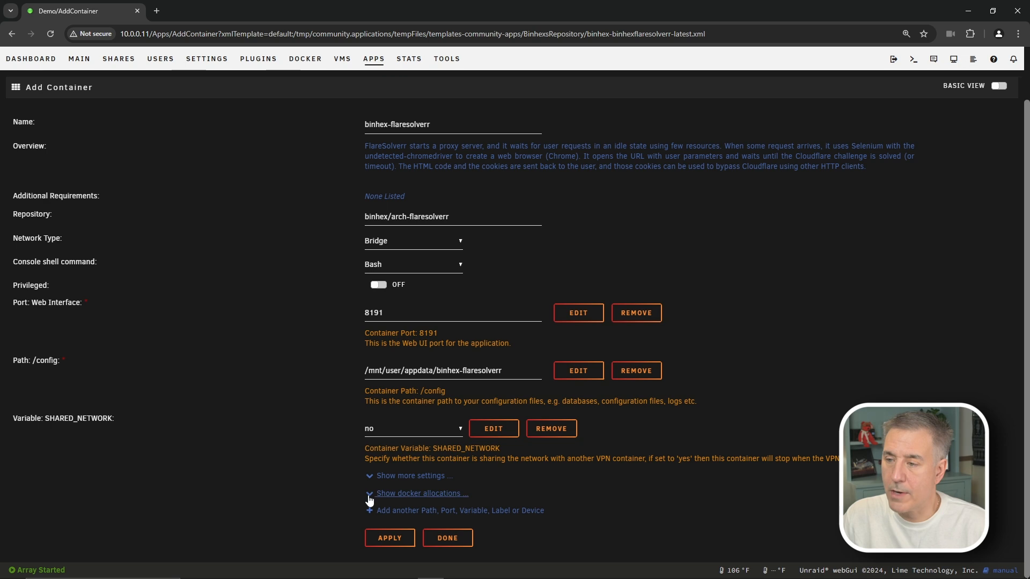
{"action": "left_click", "coordinate": [421, 494]}
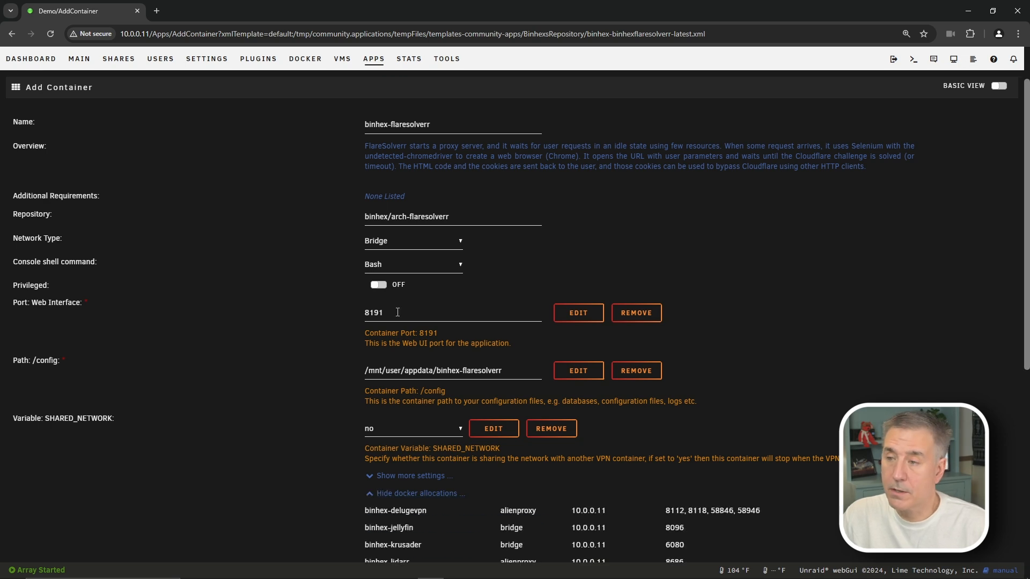
{"action": "double_click", "coordinate": [374, 312]}
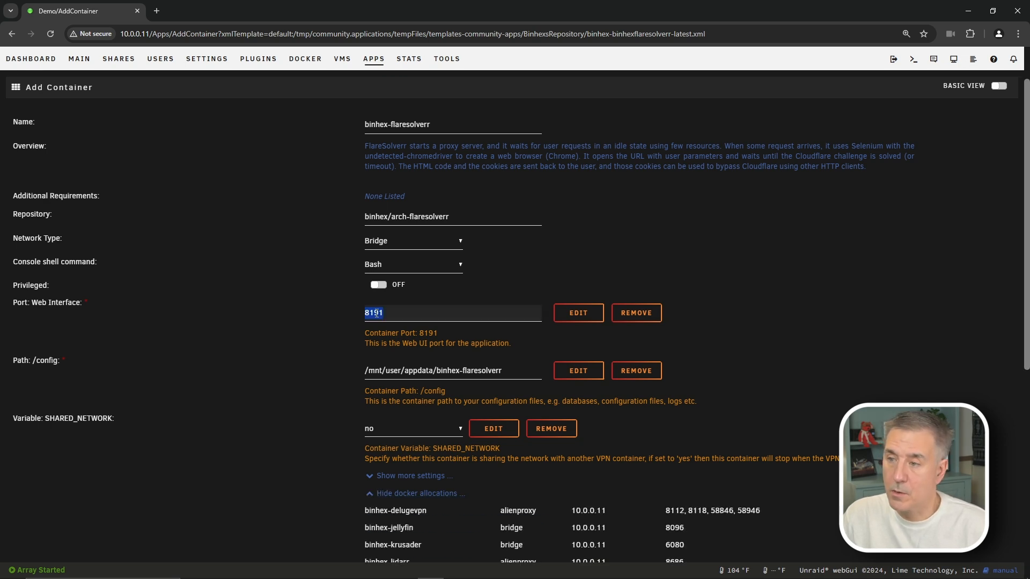
{"action": "key", "text": "Ctrl+f"}
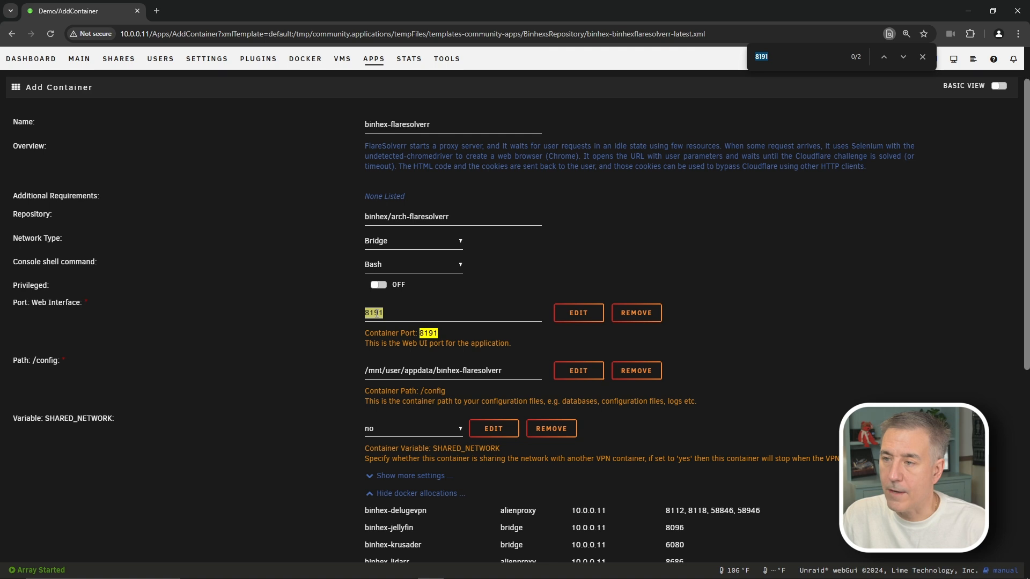
{"action": "scroll", "scroll_direction": "down", "scroll_amount": 3}
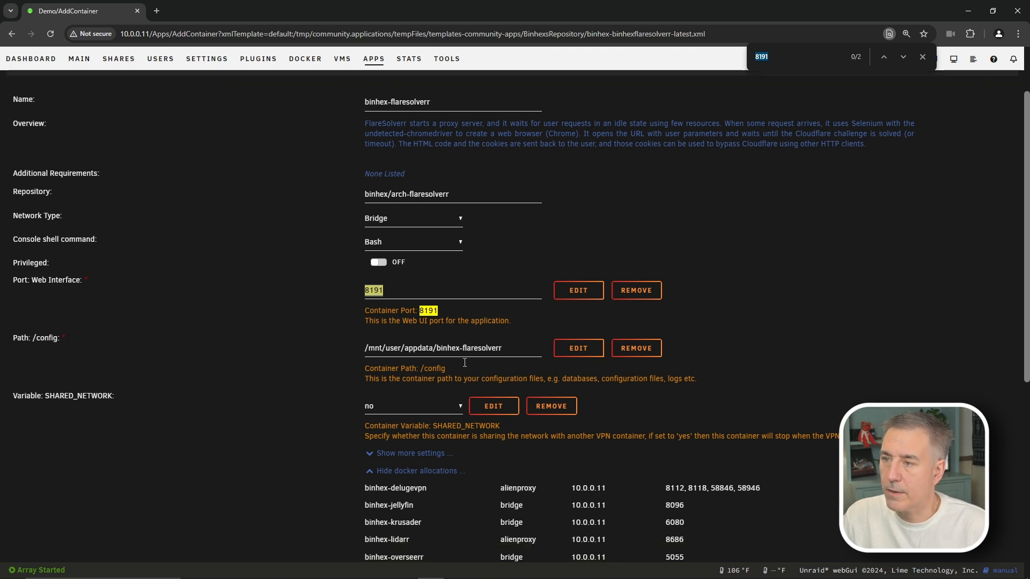
{"action": "scroll", "scroll_direction": "down", "scroll_amount": 3}
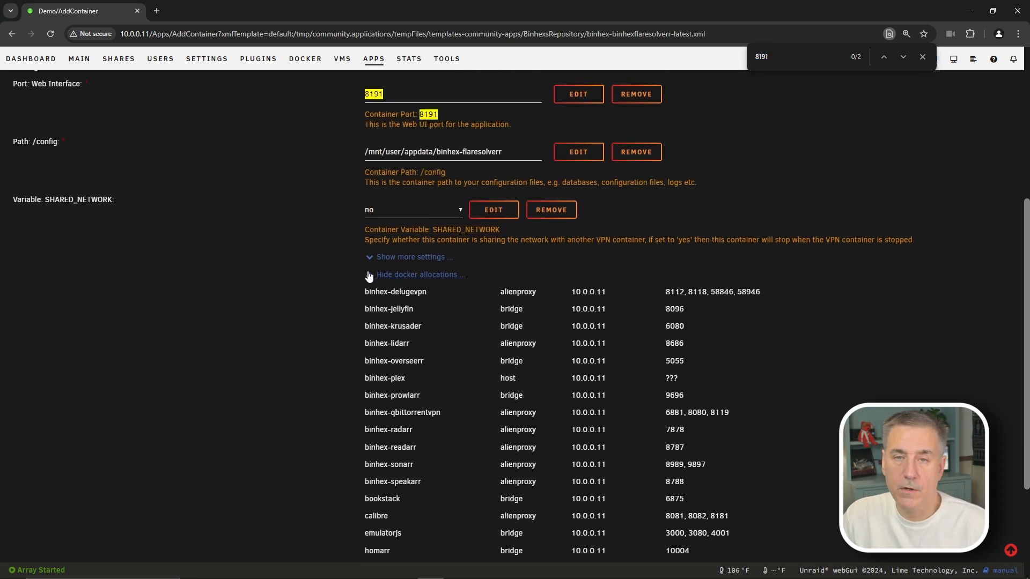
{"action": "left_click", "coordinate": [419, 275]}
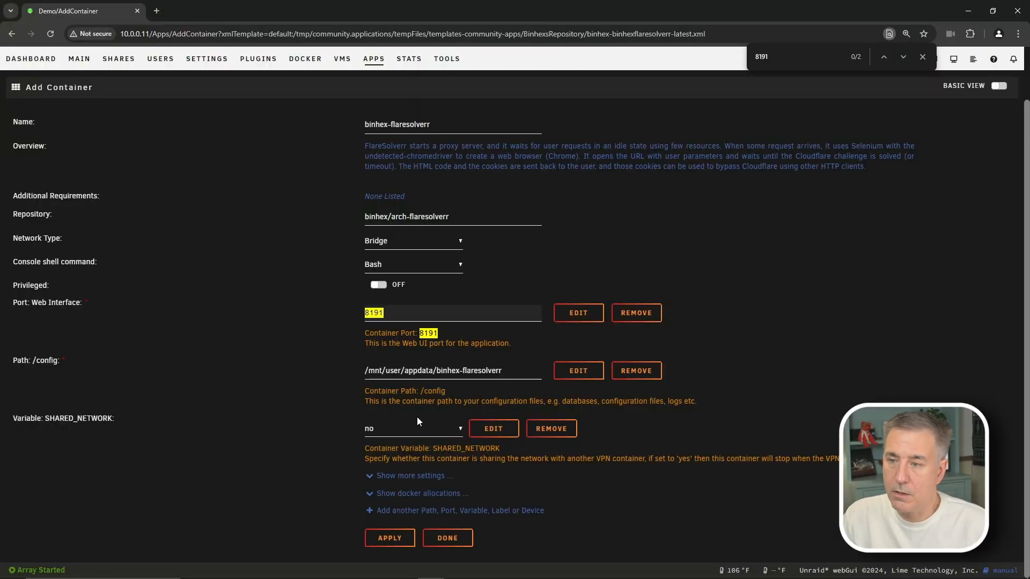
{"action": "mouse_move", "coordinate": [512, 331]}
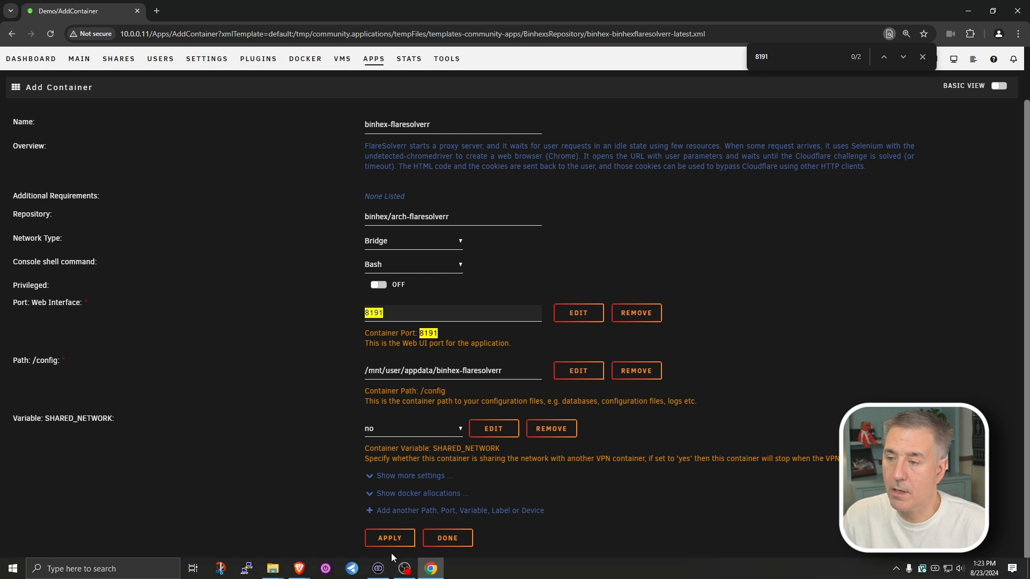
- Apply the binhex-flaresolverr template and let the image pull and docker run complete
{"action": "left_click", "coordinate": [389, 538]}
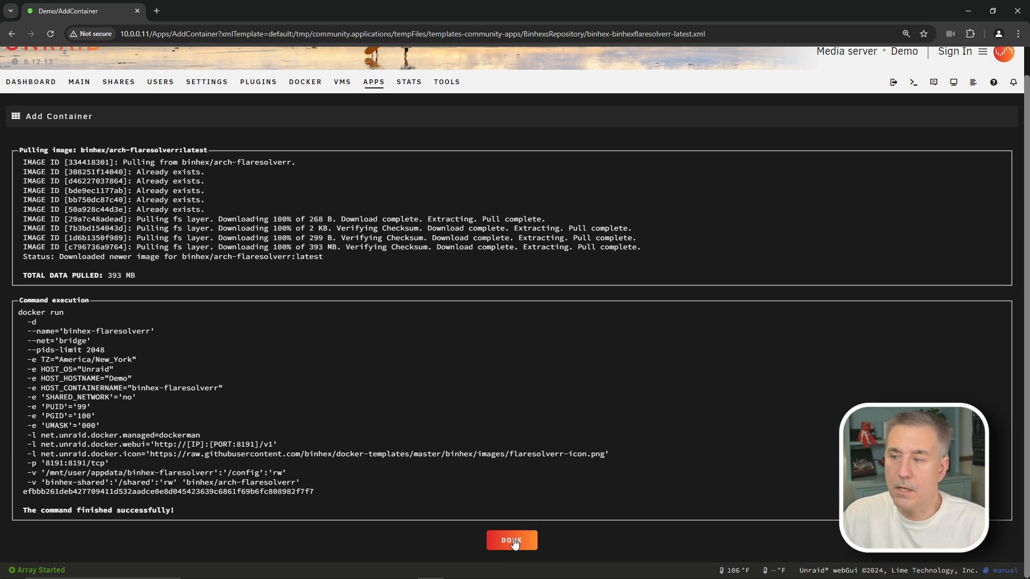
- Open the binhex-prowlarr WebUI in a new tab and sign in as Demo
{"action": "left_click", "coordinate": [512, 540]}
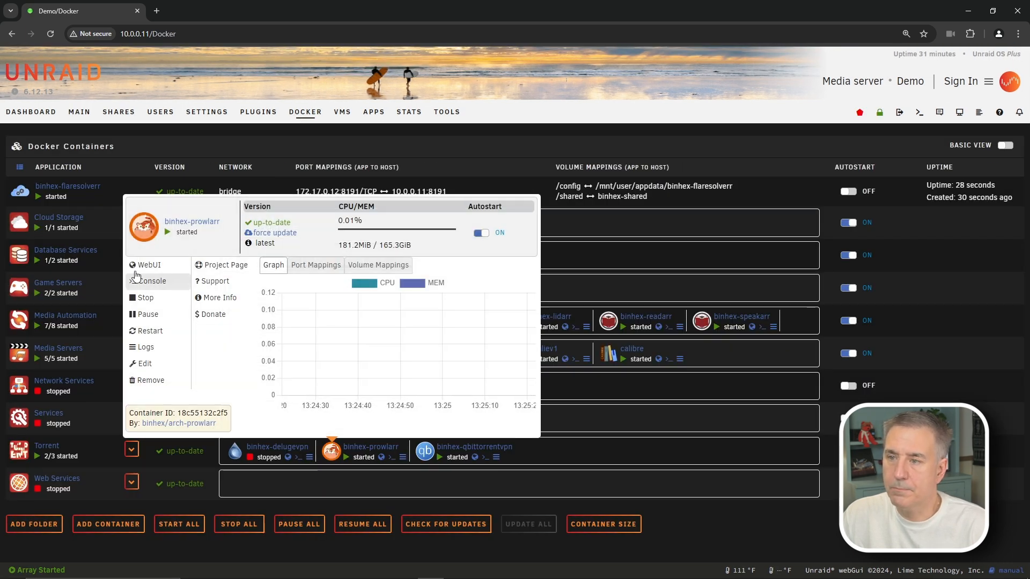
{"action": "left_click", "coordinate": [149, 265]}
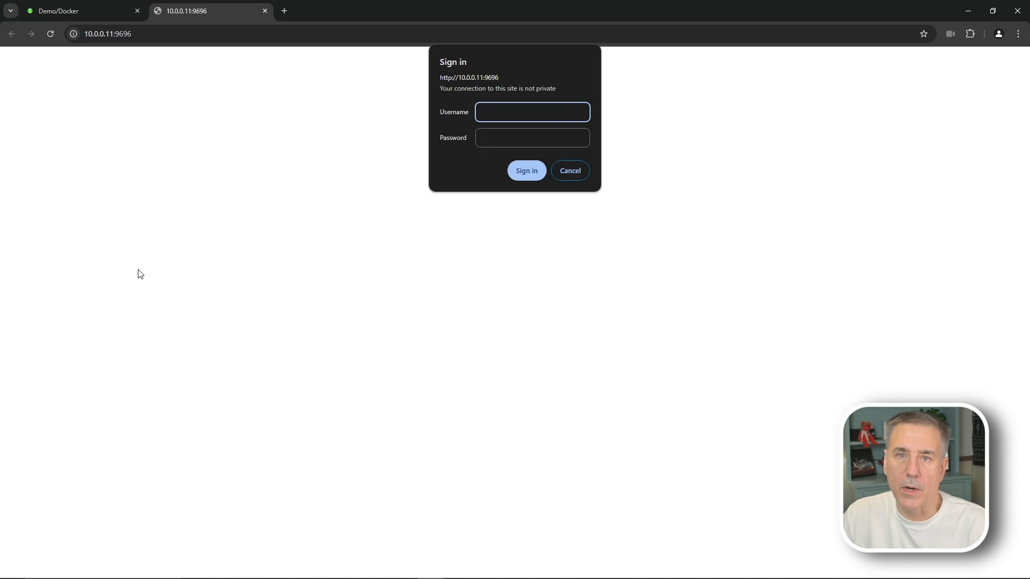
{"action": "type", "text": "Demo"}
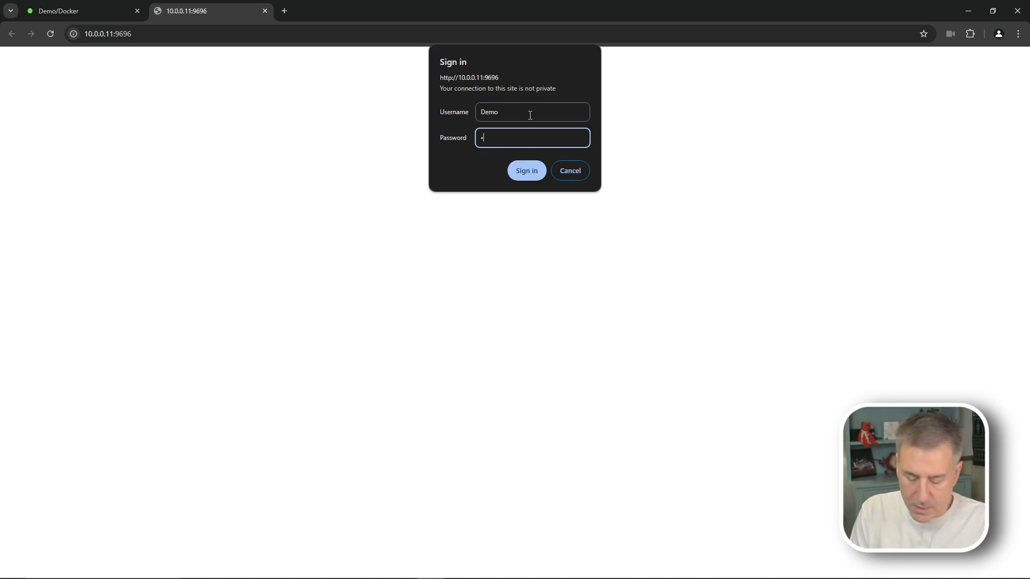
{"action": "type", "text": "•"}
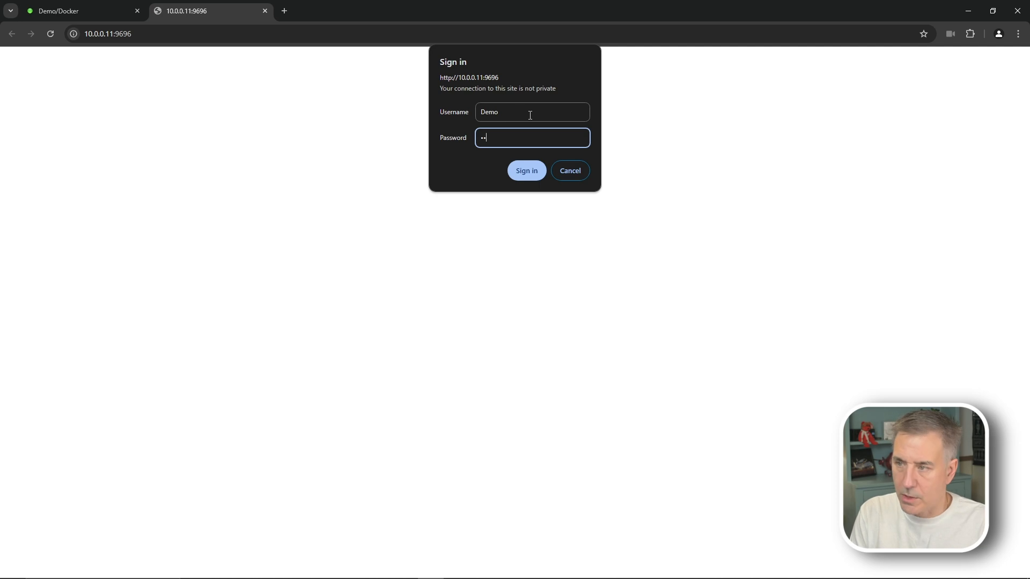
{"action": "left_click", "coordinate": [526, 170]}
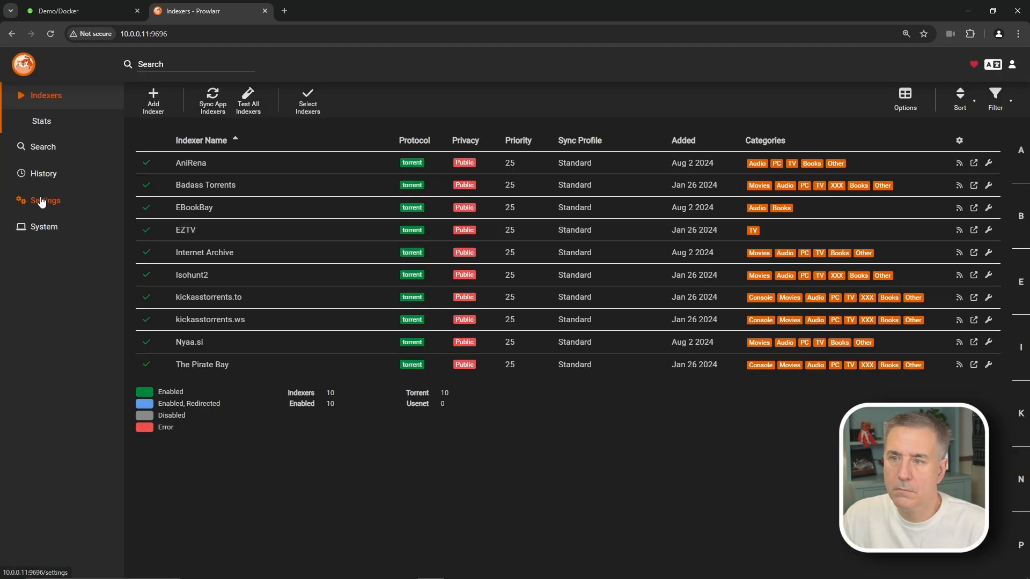
- Go to Prowlarr Settings > Indexers and start adding an indexer proxy
{"action": "left_click", "coordinate": [45, 201]}
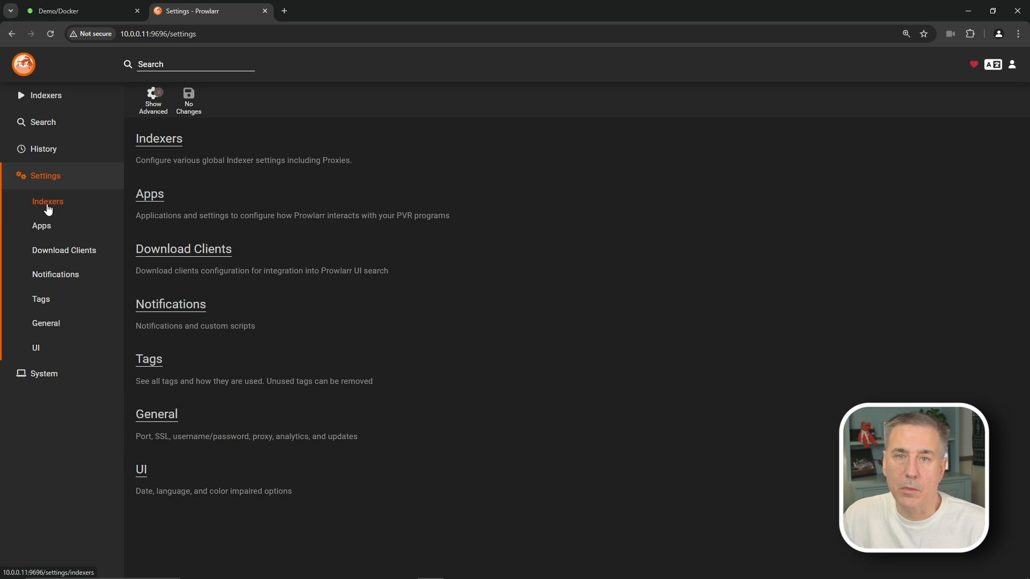
{"action": "left_click", "coordinate": [47, 202]}
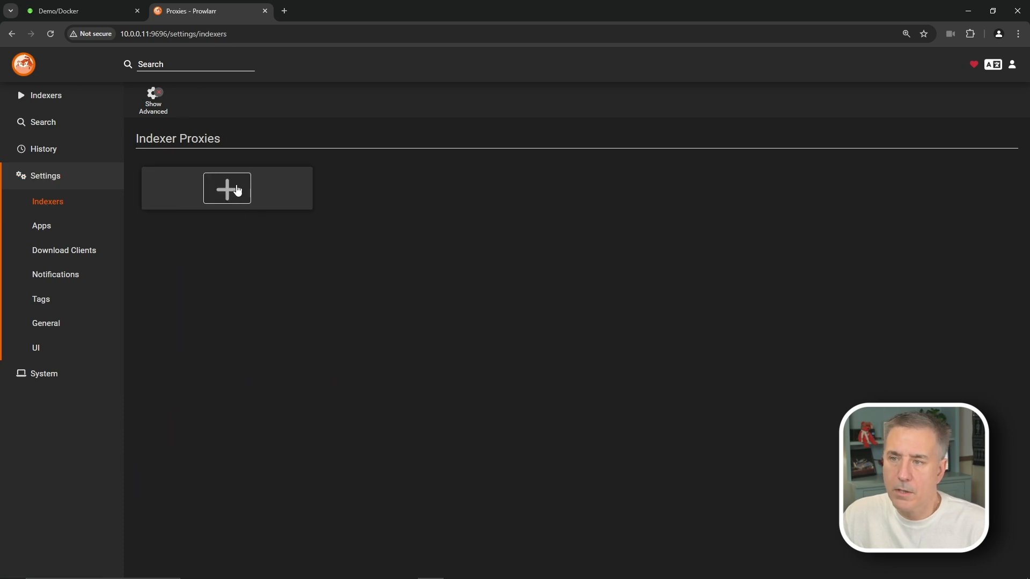
{"action": "mouse_move", "coordinate": [228, 195]}
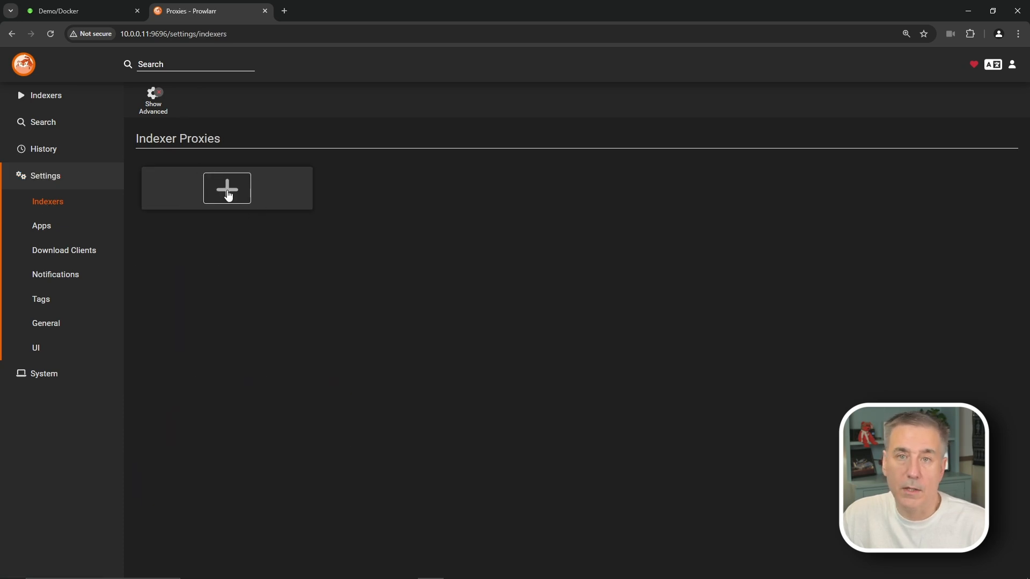
{"action": "left_click", "coordinate": [226, 188]}
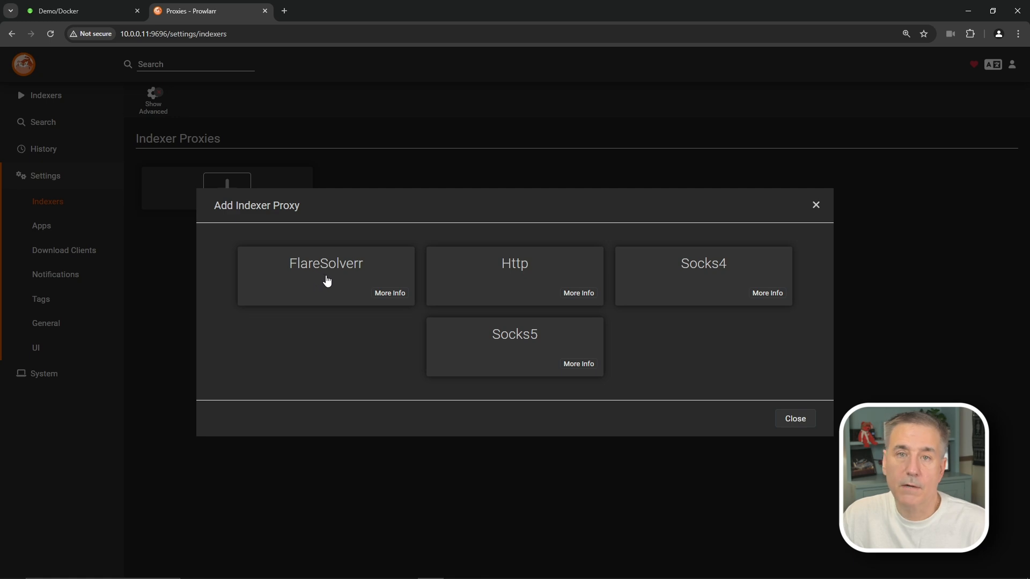
{"action": "left_click", "coordinate": [326, 276]}
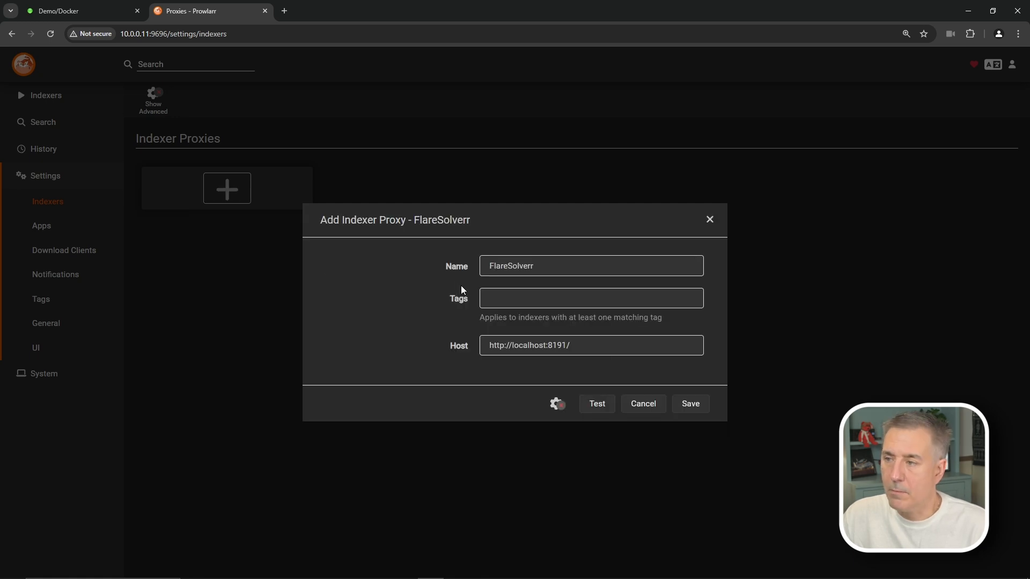
{"action": "left_click", "coordinate": [590, 298]}
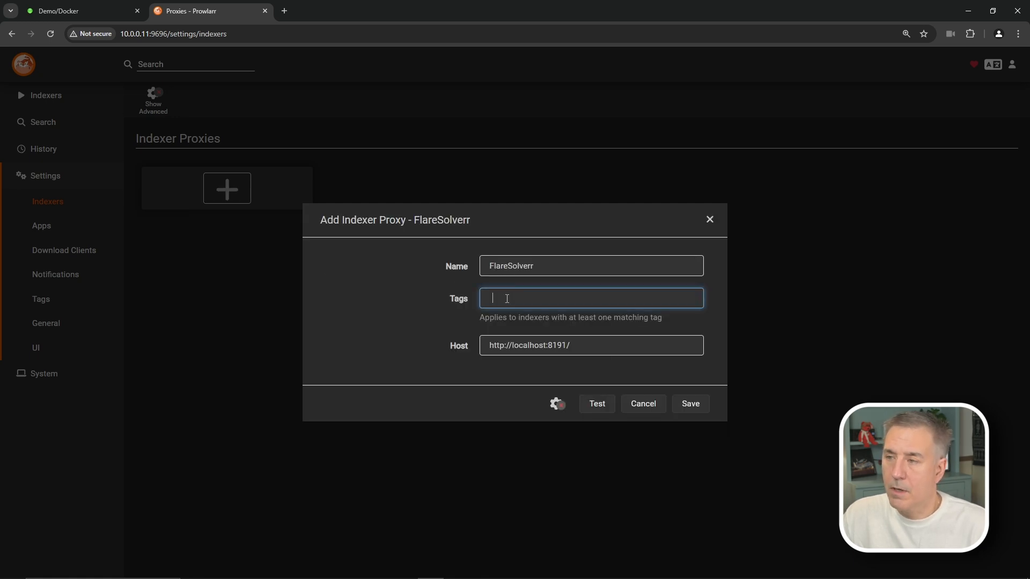
{"action": "type", "text": "flaresolverr"}
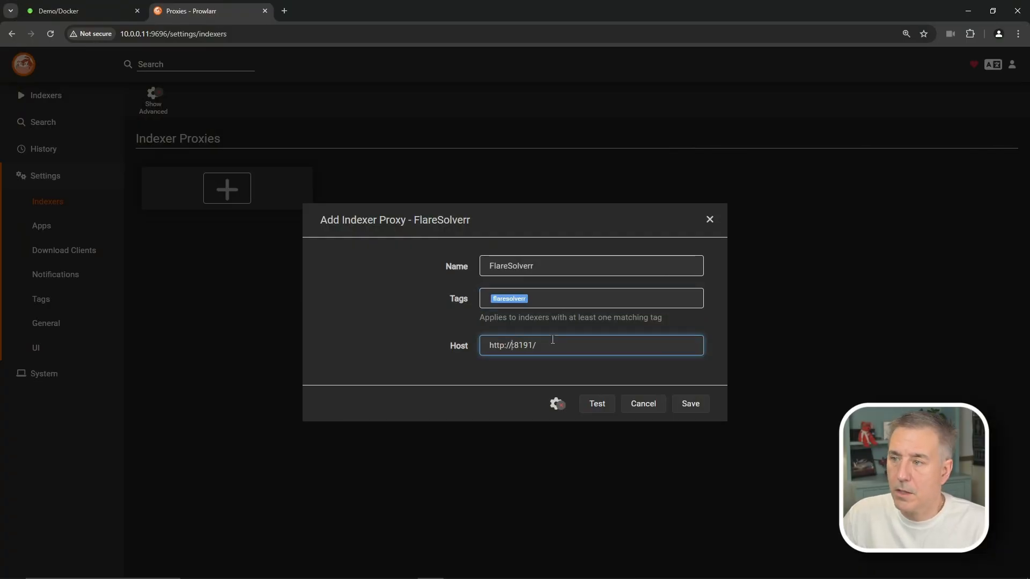
{"action": "type", "text": "10.0.0.11"}
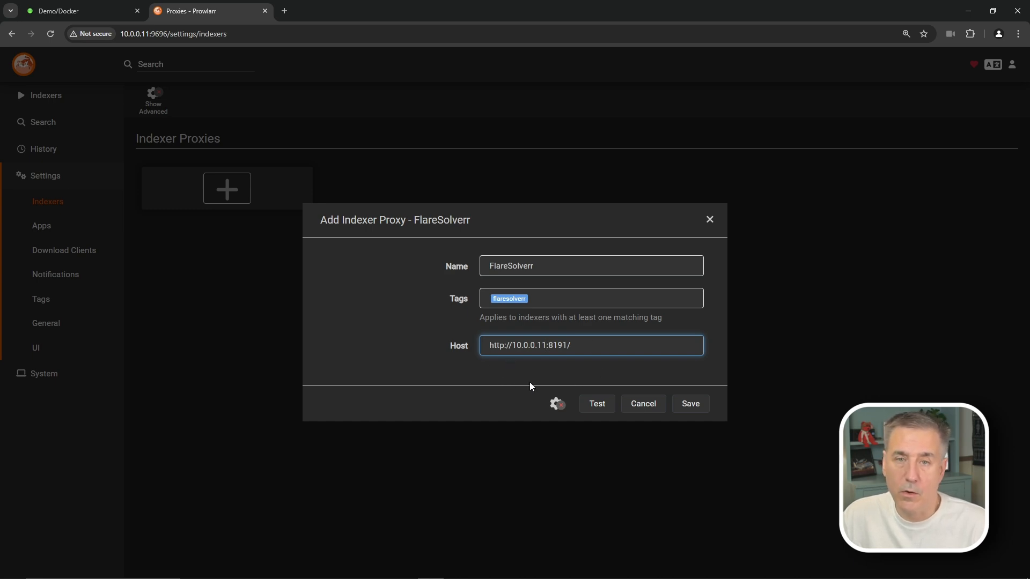
{"action": "mouse_move", "coordinate": [571, 395]}
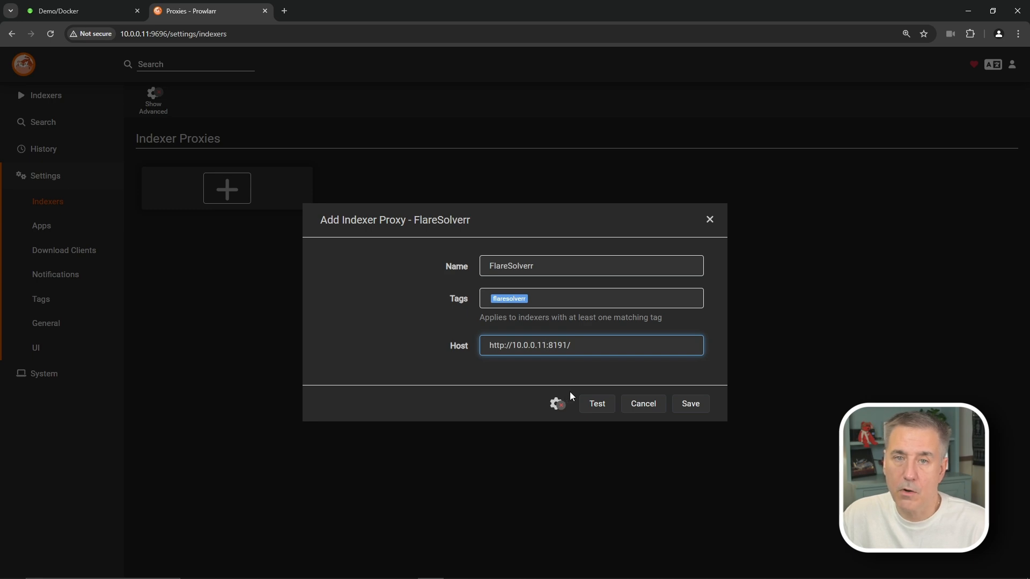
{"action": "mouse_move", "coordinate": [596, 387]}
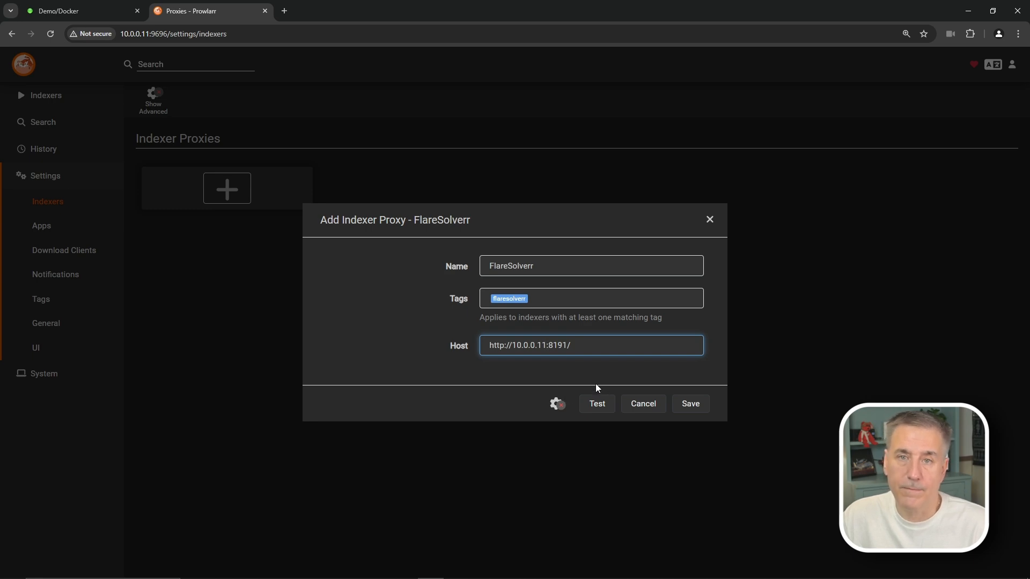
{"action": "mouse_move", "coordinate": [592, 425]}
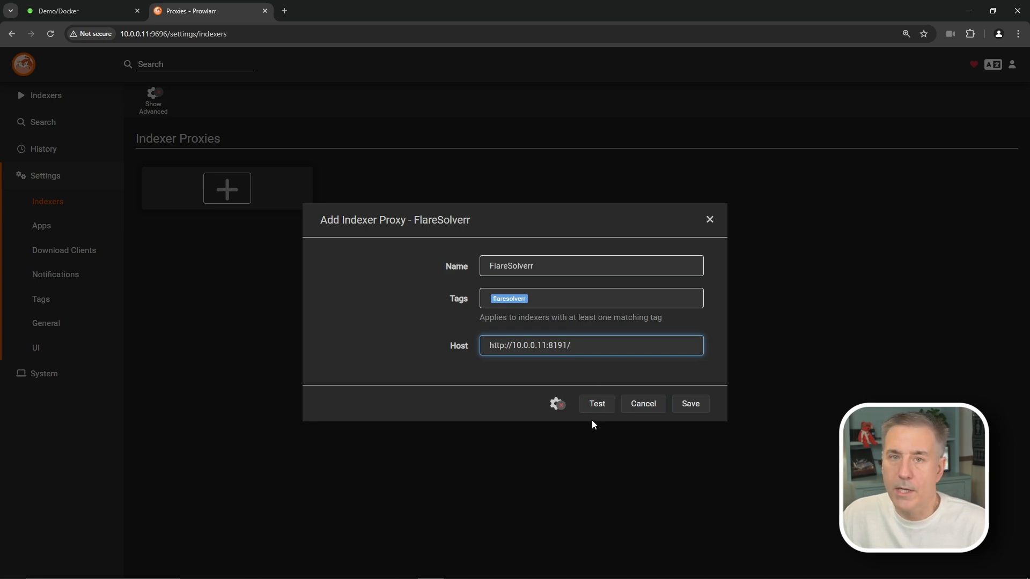
{"action": "left_click", "coordinate": [596, 403]}
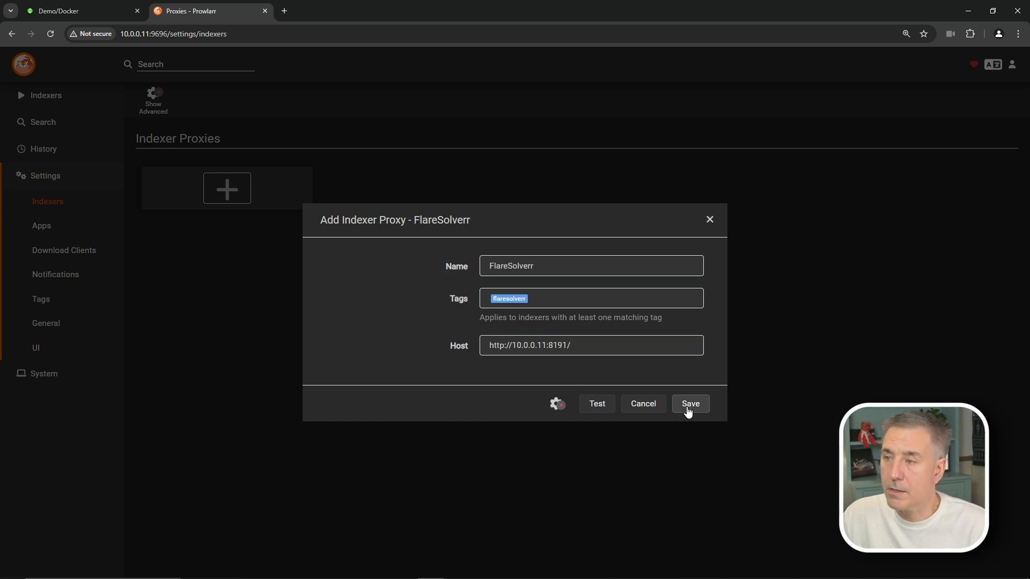
- Save the FlareSolverr proxy, confirm its 60-second request timeout under advanced settings, and save again
{"action": "left_click", "coordinate": [690, 404]}
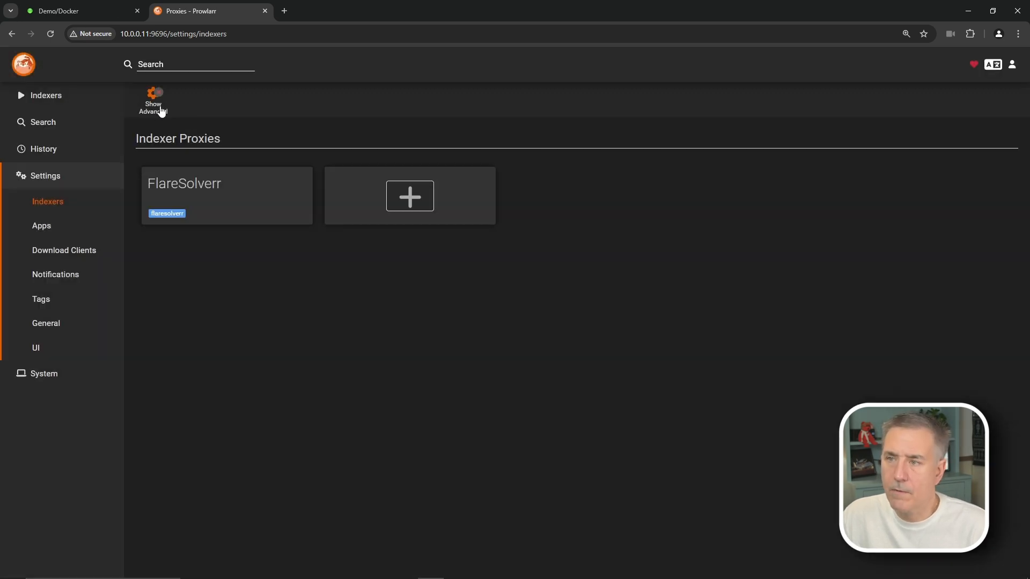
{"action": "left_click", "coordinate": [152, 97]}
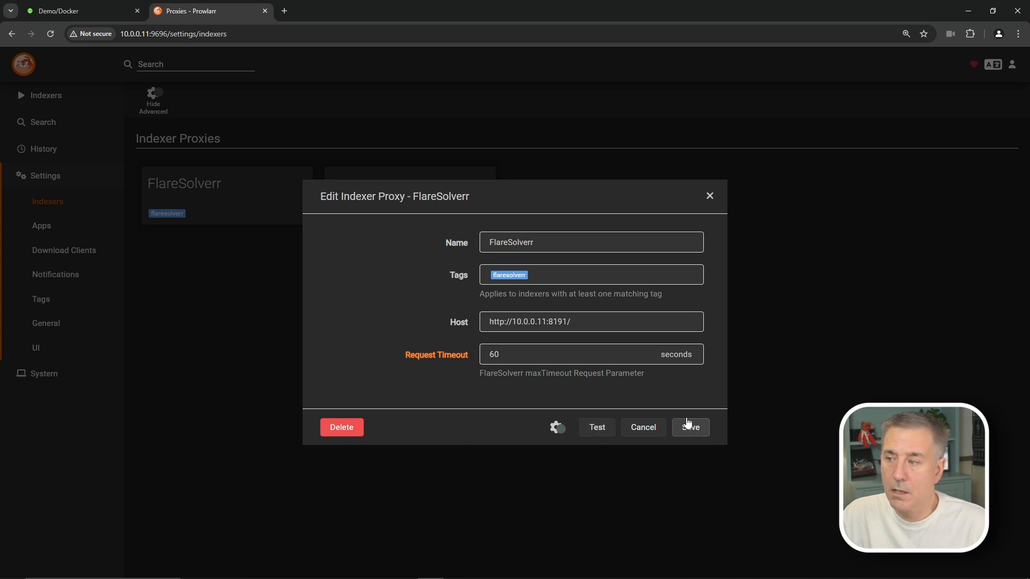
{"action": "left_click", "coordinate": [690, 427]}
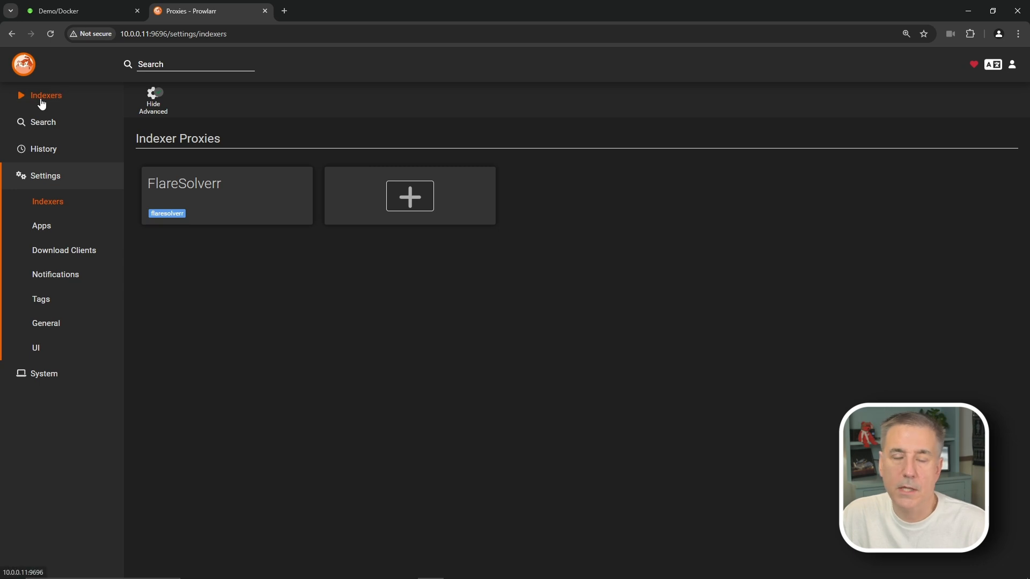
- Filter the Add Indexer catalogue to torrent, en-US, public indexers in the TV category
{"action": "left_click", "coordinate": [46, 96]}
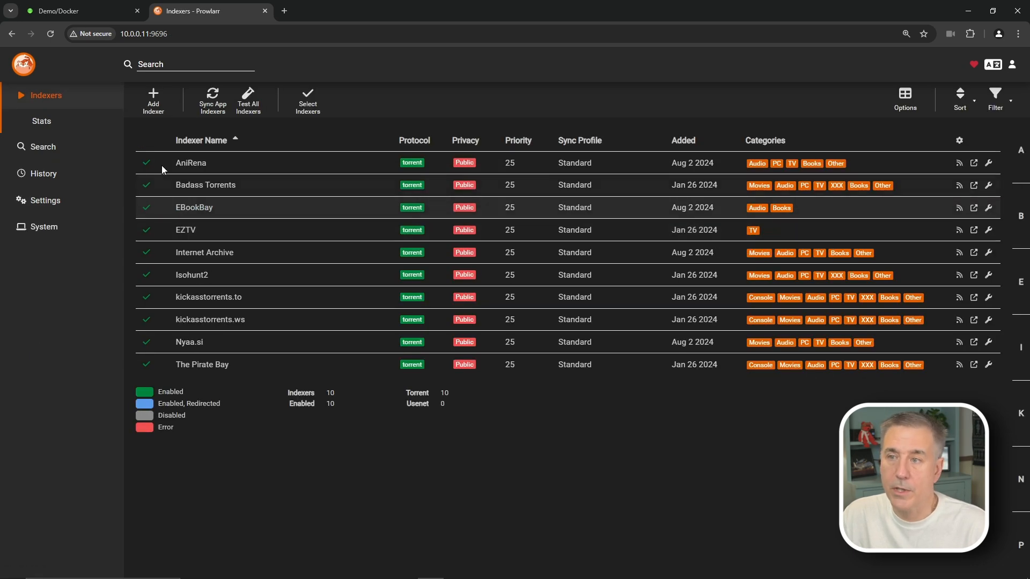
{"action": "left_click", "coordinate": [153, 100]}
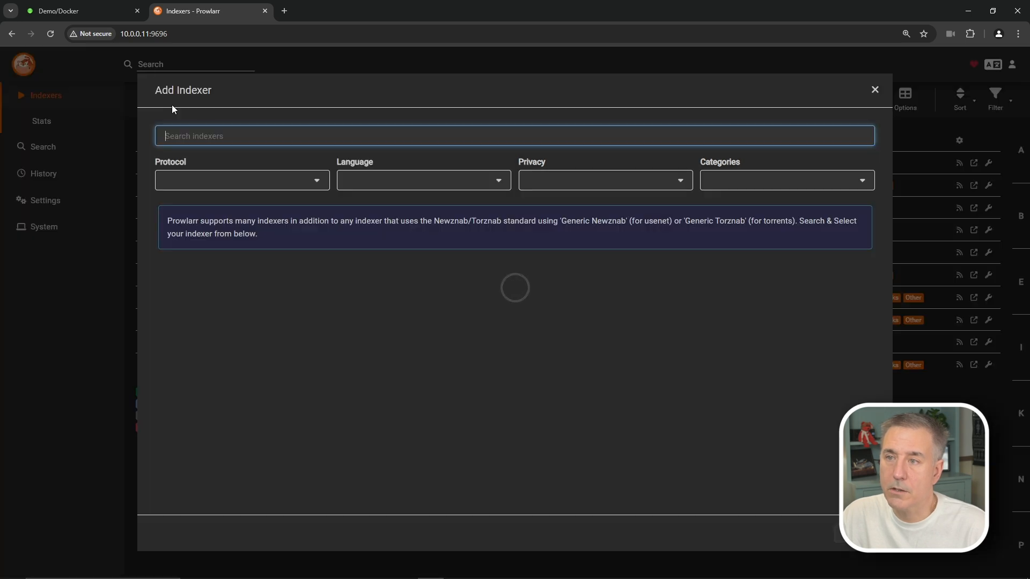
{"action": "left_click", "coordinate": [241, 180]}
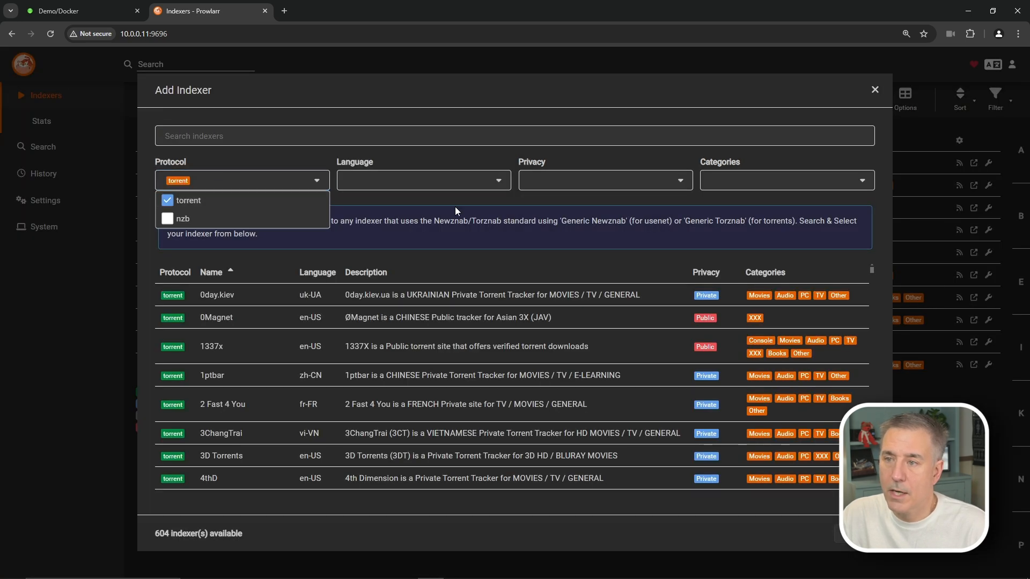
{"action": "left_click", "coordinate": [422, 180]}
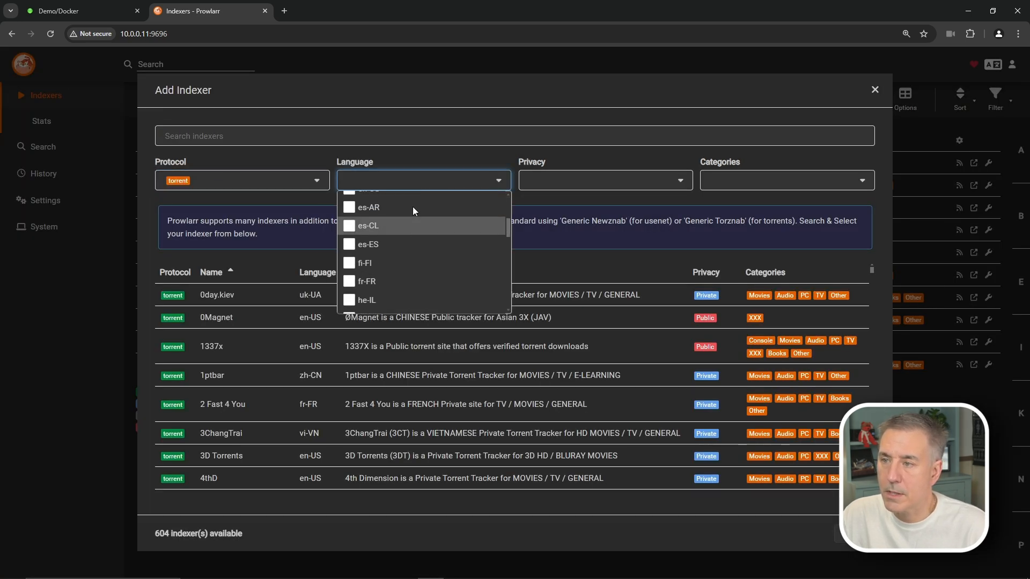
{"action": "left_click", "coordinate": [368, 222]}
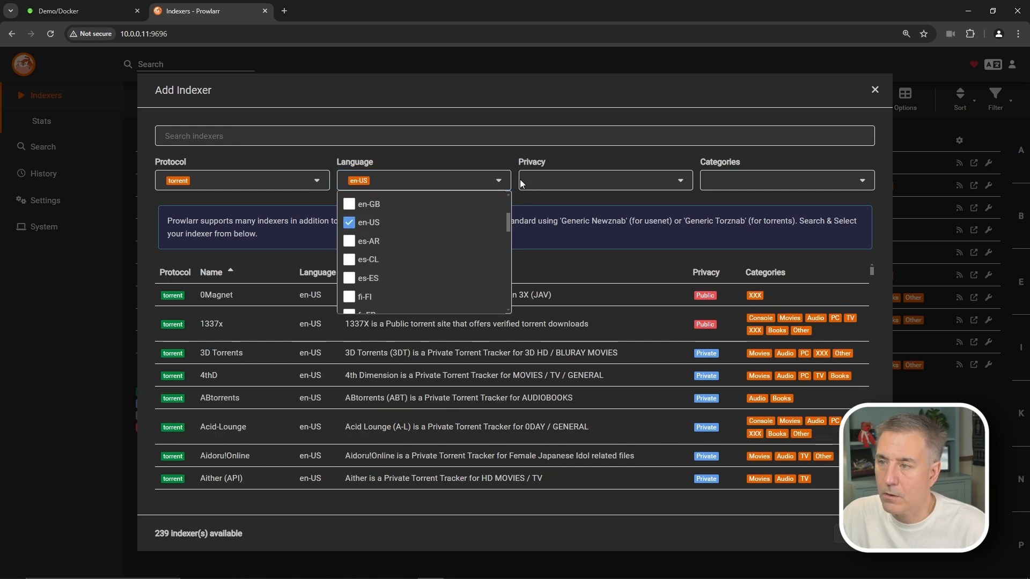
{"action": "left_click", "coordinate": [551, 237]}
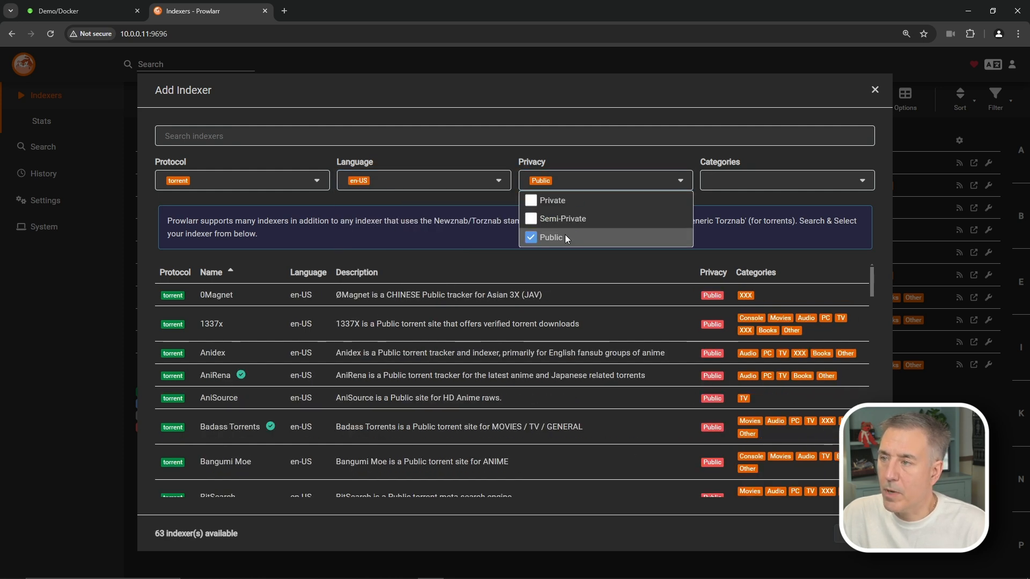
{"action": "mouse_move", "coordinate": [722, 181]}
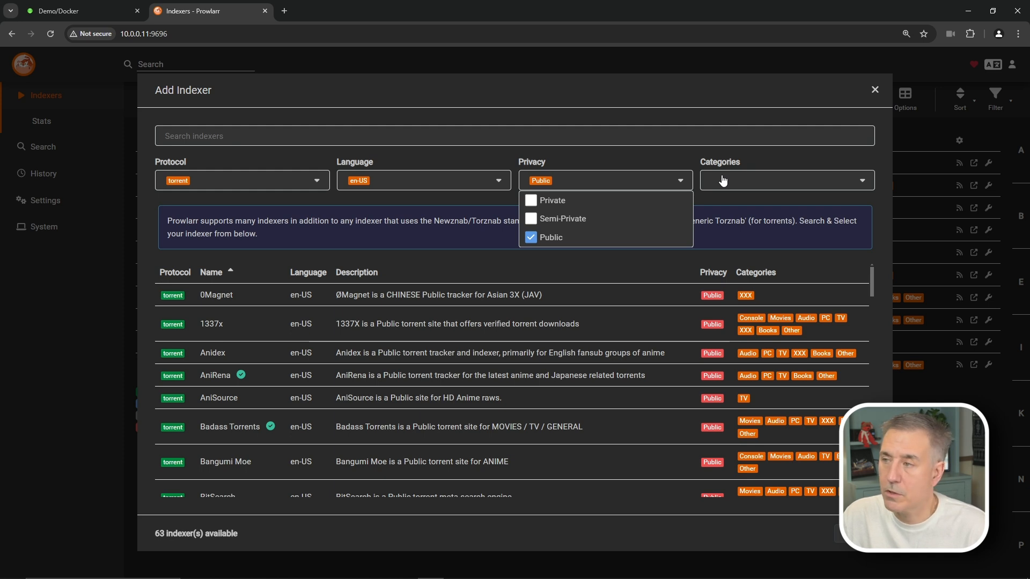
{"action": "left_click", "coordinate": [784, 180]}
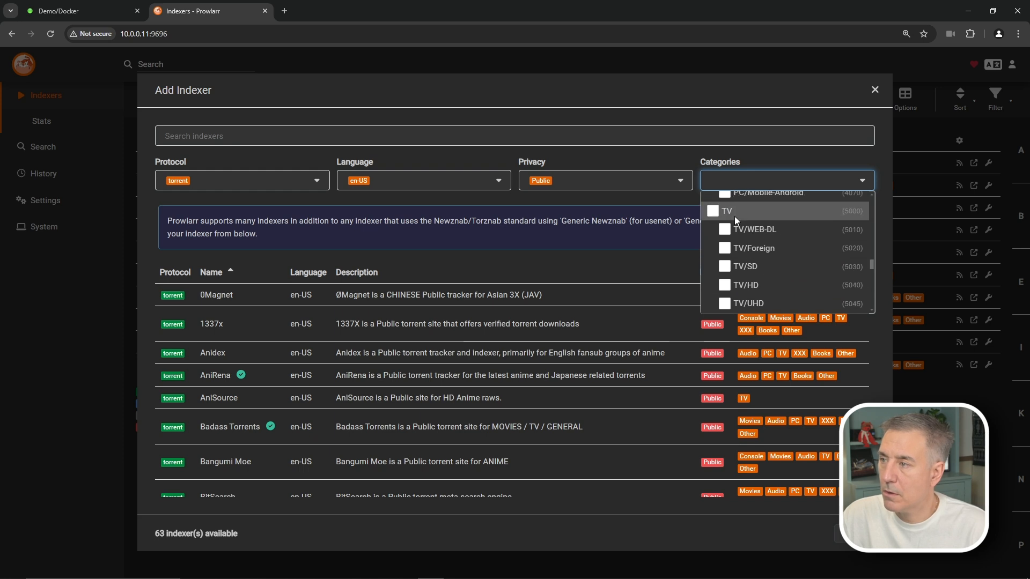
{"action": "left_click", "coordinate": [726, 211]}
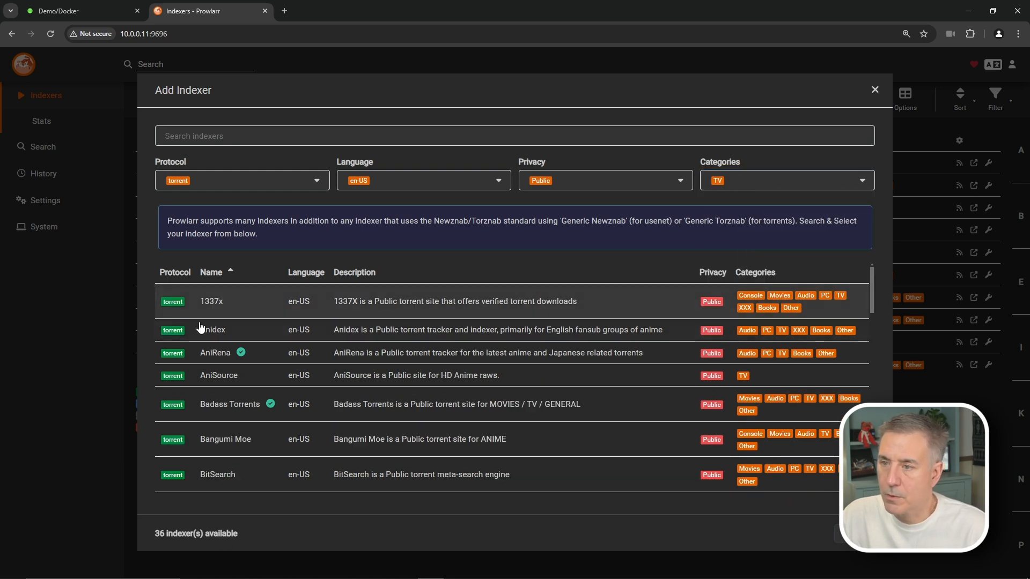
{"action": "mouse_move", "coordinate": [283, 332]}
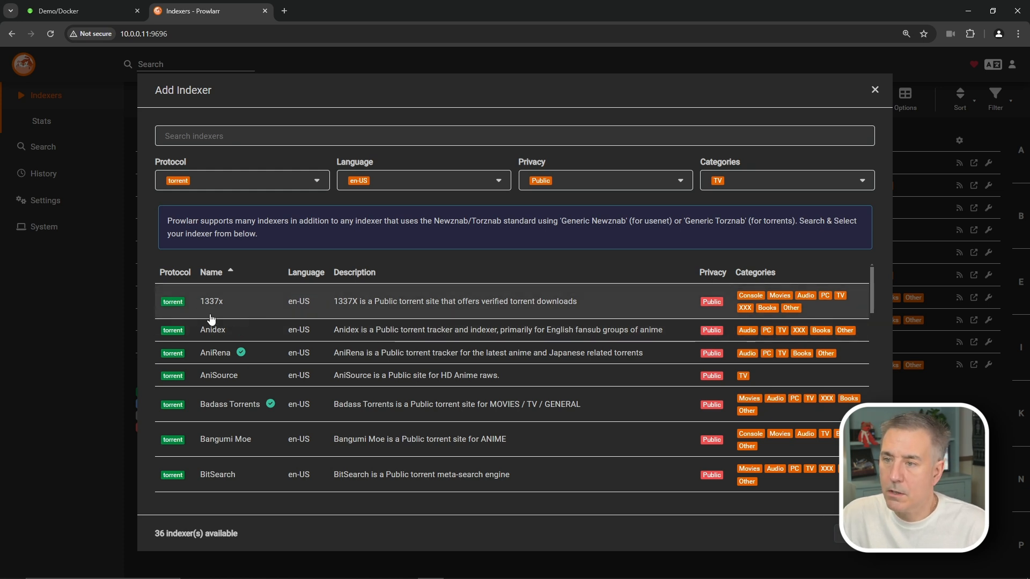
- Choose 1337x from the filtered list, attach the flaresolverr tag, pass the test and save
{"action": "left_click", "coordinate": [211, 302]}
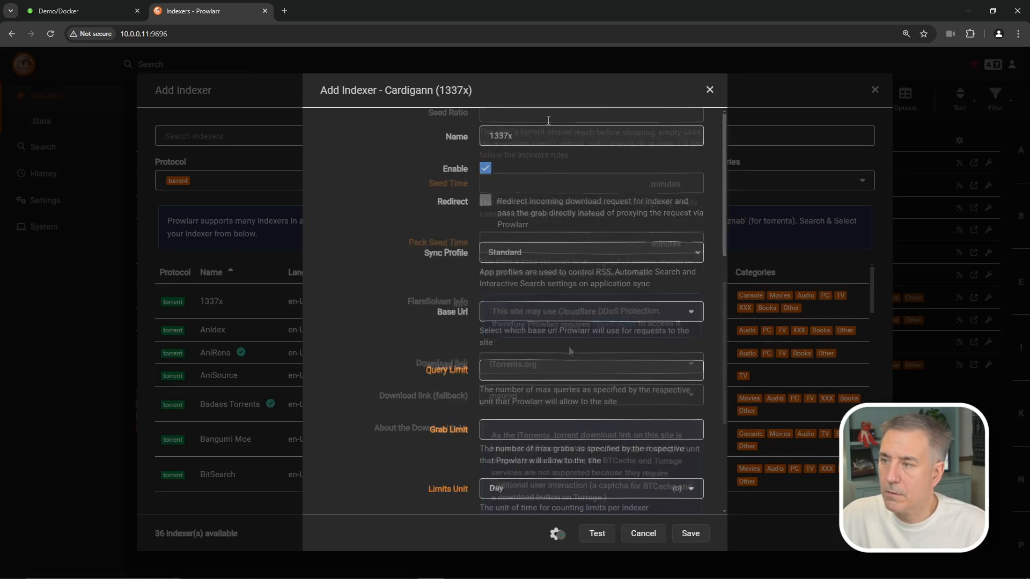
{"action": "scroll", "scroll_direction": "down", "scroll_amount": 3}
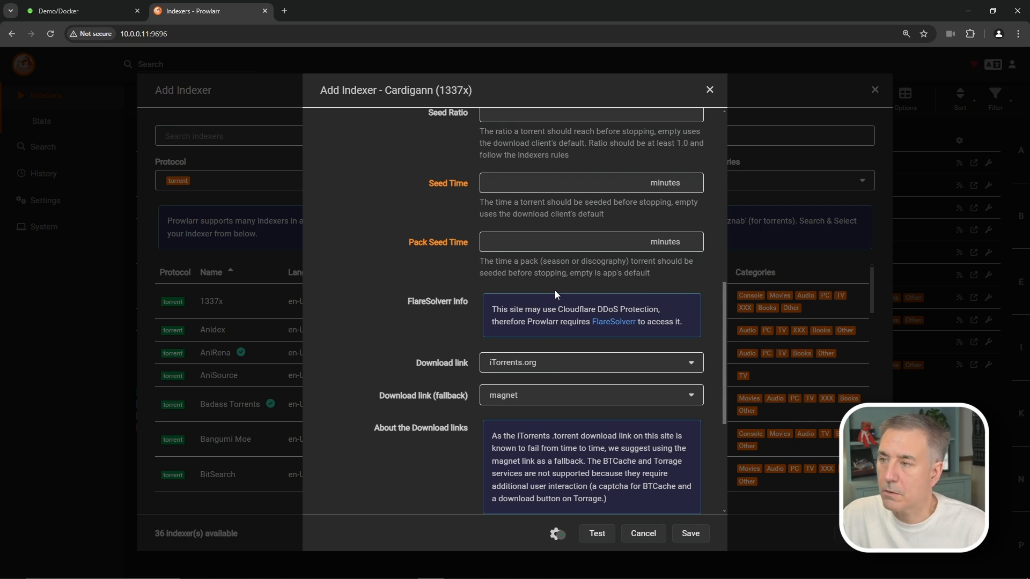
{"action": "scroll", "scroll_direction": "down", "scroll_amount": 3}
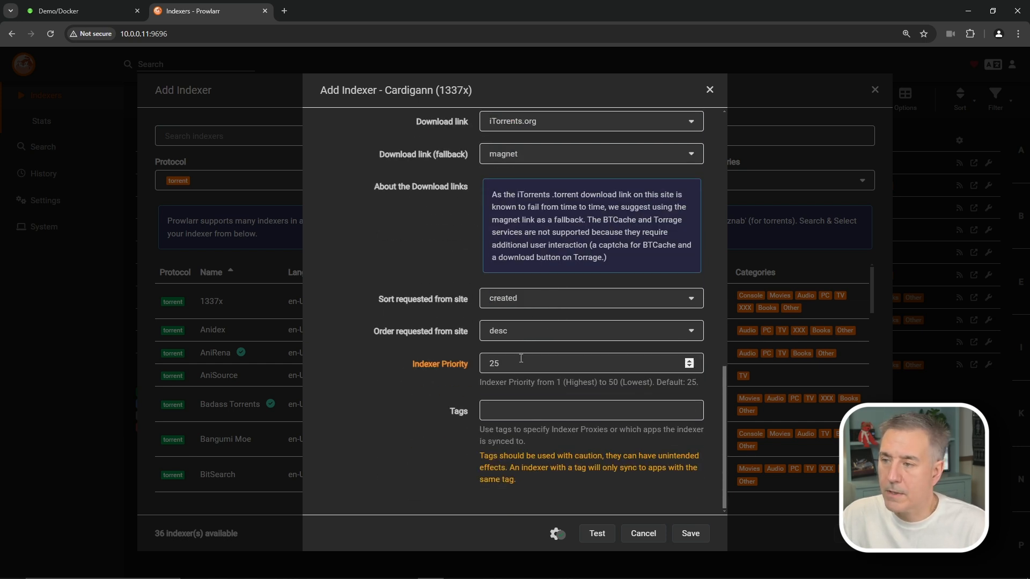
{"action": "left_click", "coordinate": [590, 410]}
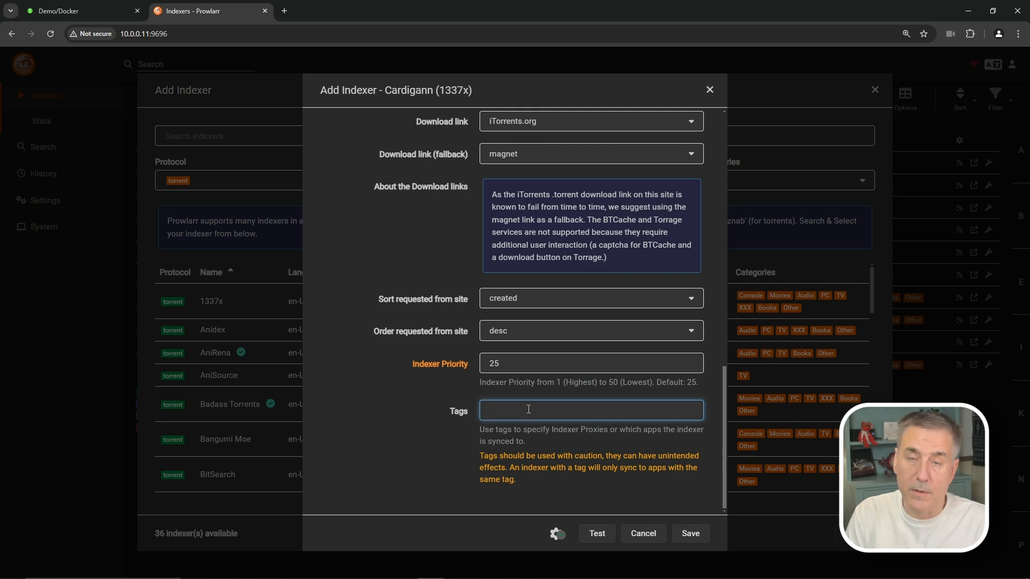
{"action": "type", "text": "flar"}
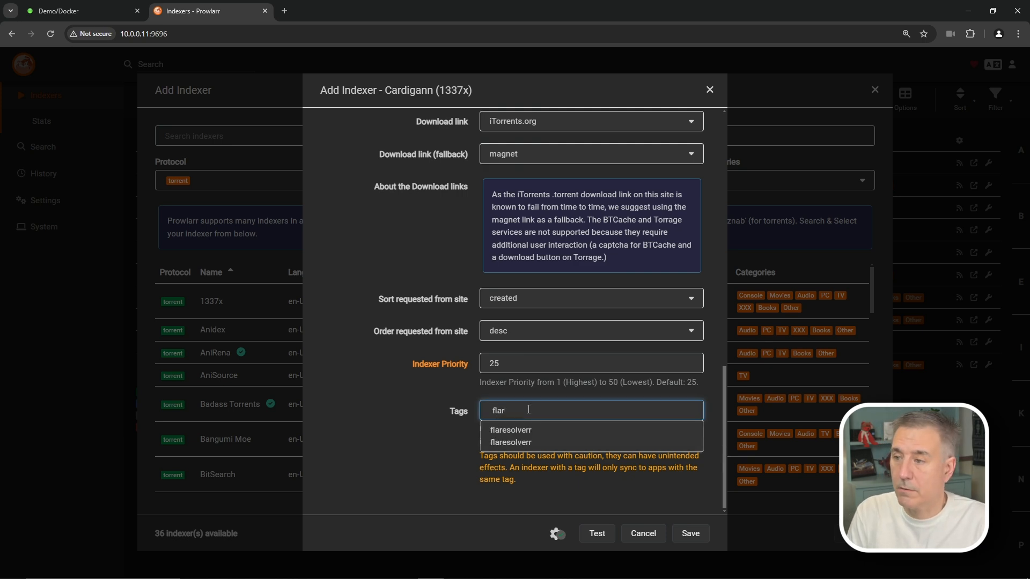
{"action": "left_click", "coordinate": [512, 430]}
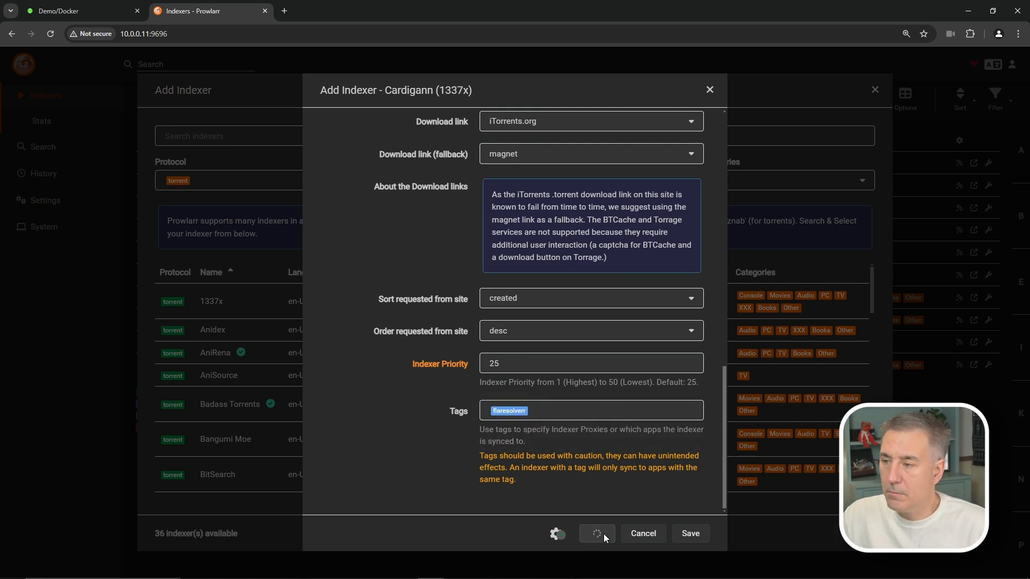
{"action": "left_click", "coordinate": [597, 533]}
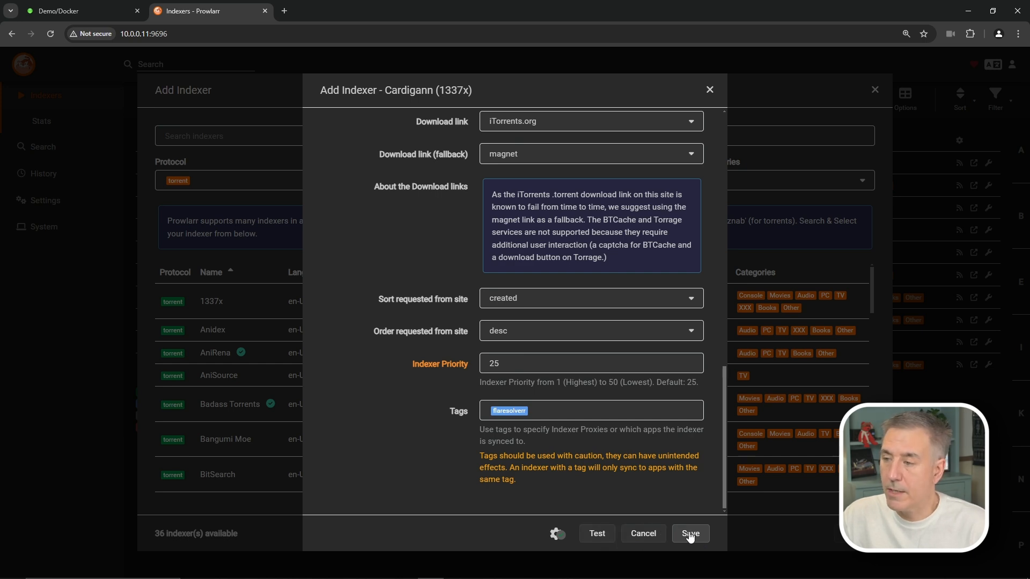
{"action": "left_click", "coordinate": [690, 533]}
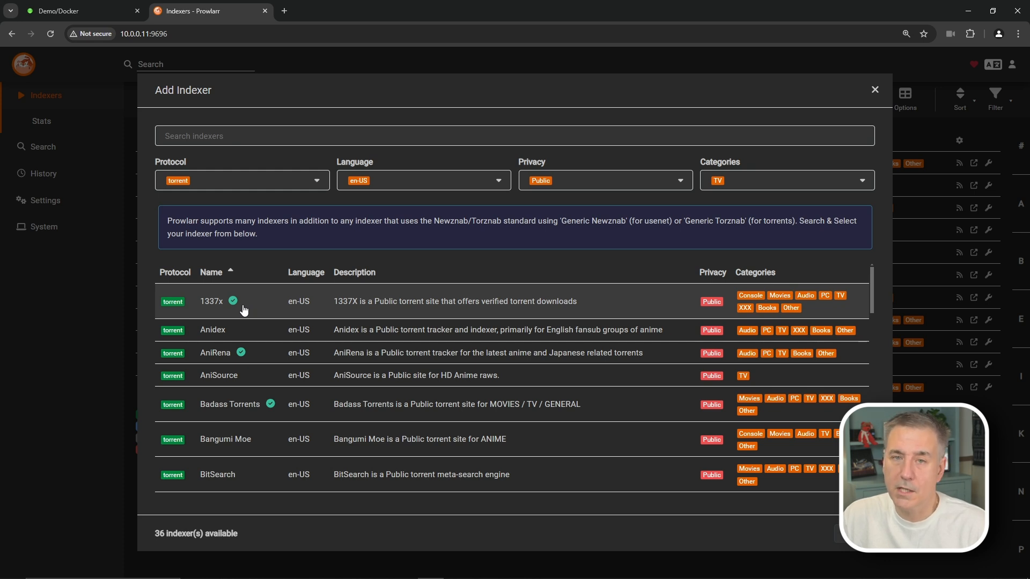
{"action": "left_click", "coordinate": [211, 301]}
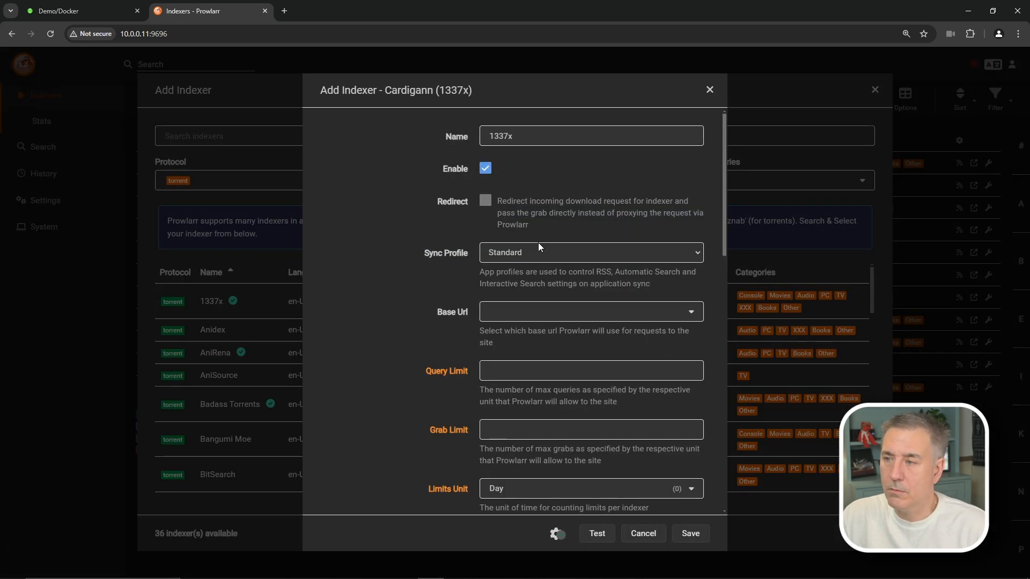
{"action": "scroll", "scroll_direction": "down", "scroll_amount": 3}
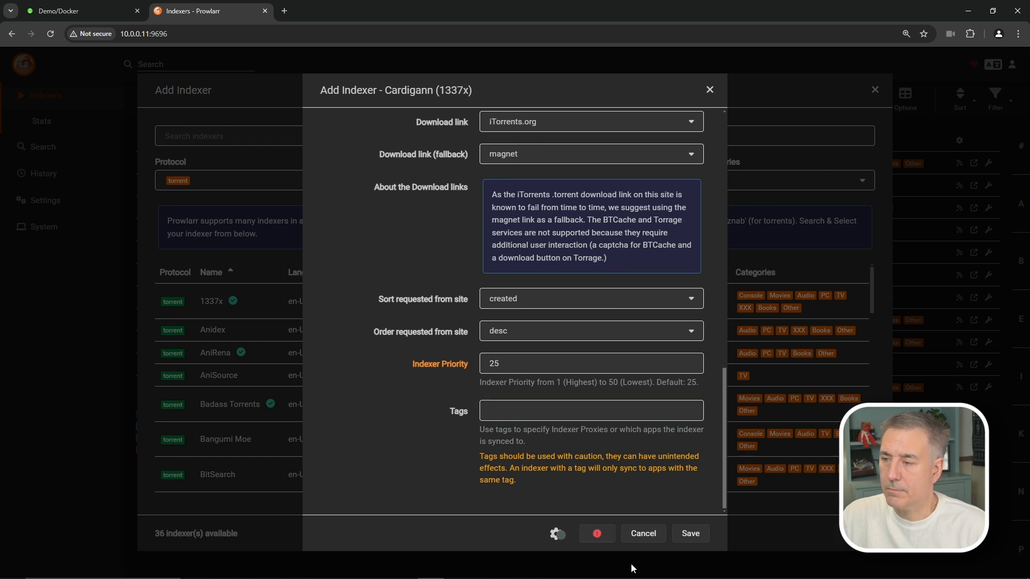
{"action": "left_click", "coordinate": [591, 410]}
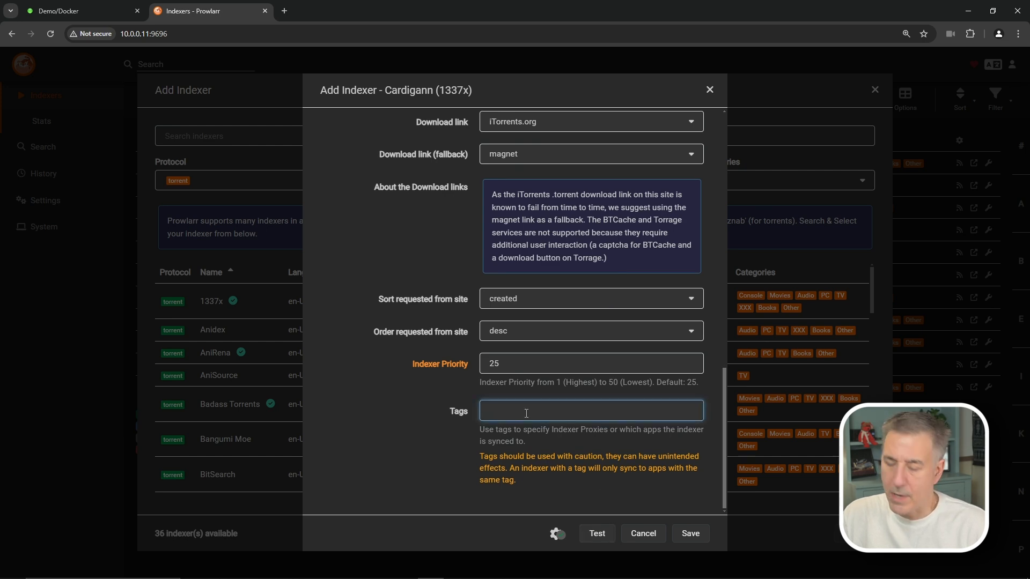
{"action": "left_click", "coordinate": [642, 533]}
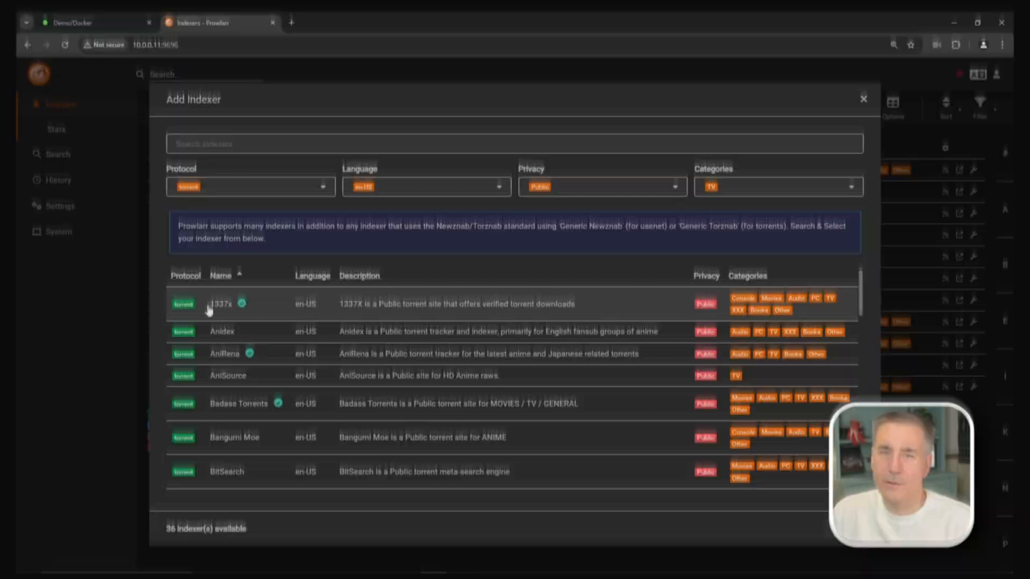